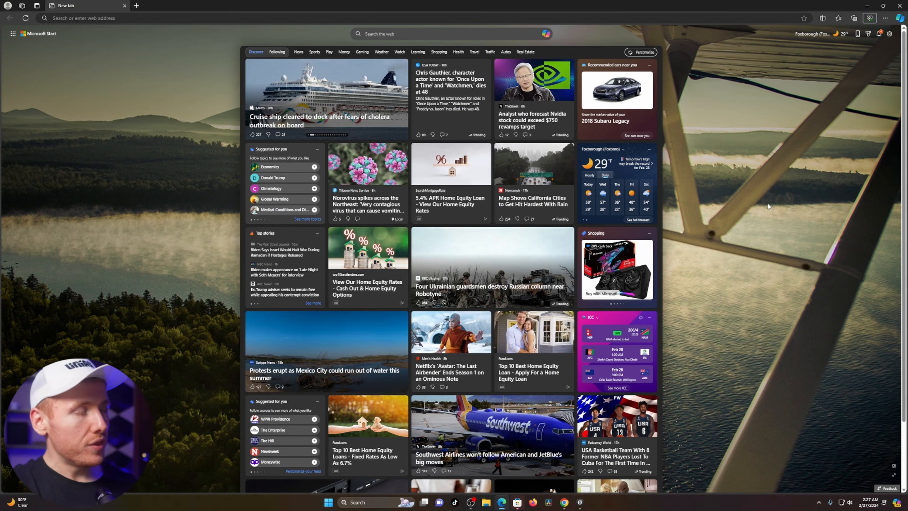
{"action": "mouse_move", "coordinate": [832, 74]}
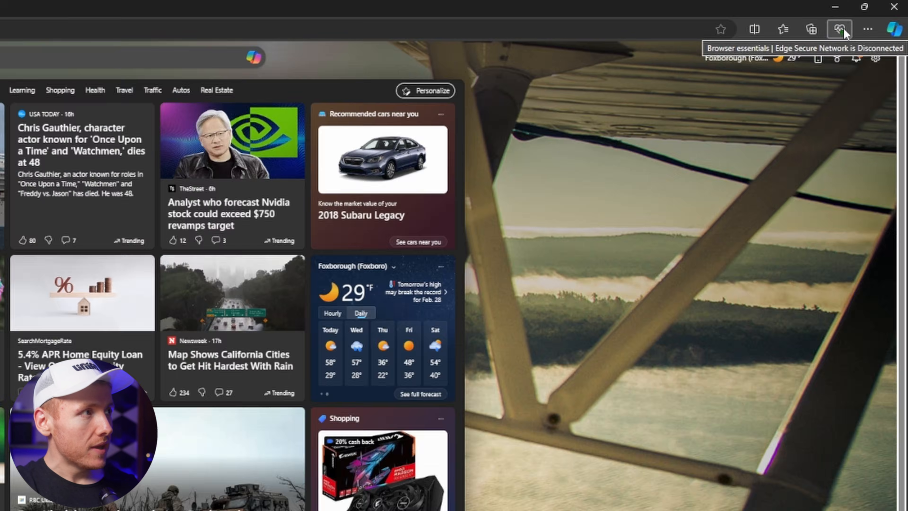
Step: Turn on the Edge Secure Network VPN from Browser essentials and set 'Always use VPN for this site'
{"action": "left_click", "coordinate": [839, 28]}
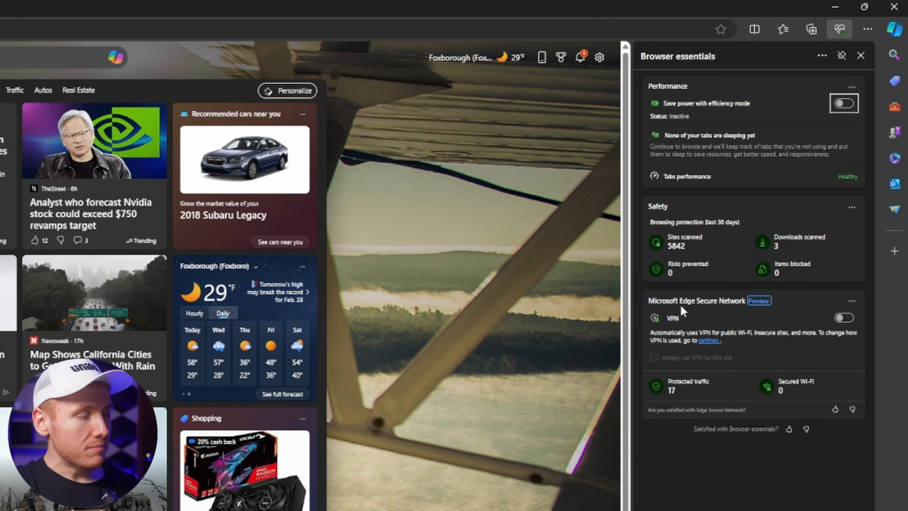
{"action": "mouse_move", "coordinate": [648, 318]}
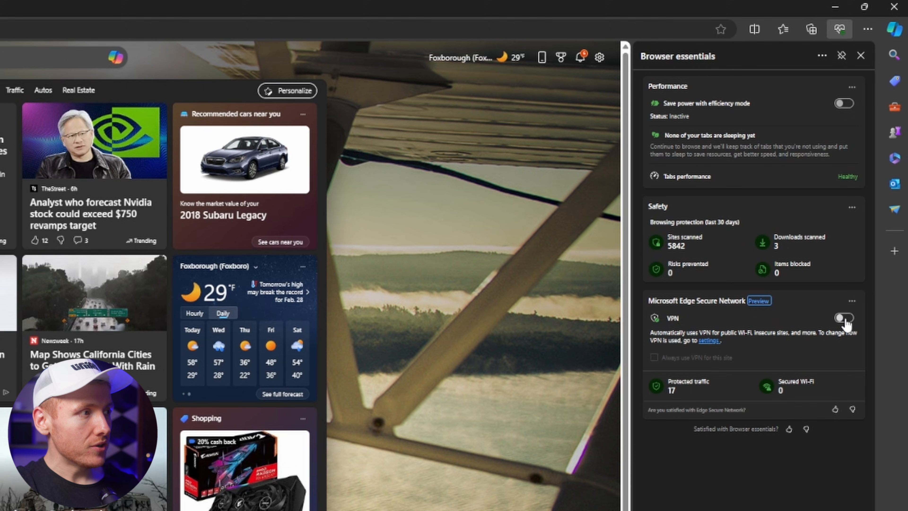
{"action": "left_click", "coordinate": [843, 317]}
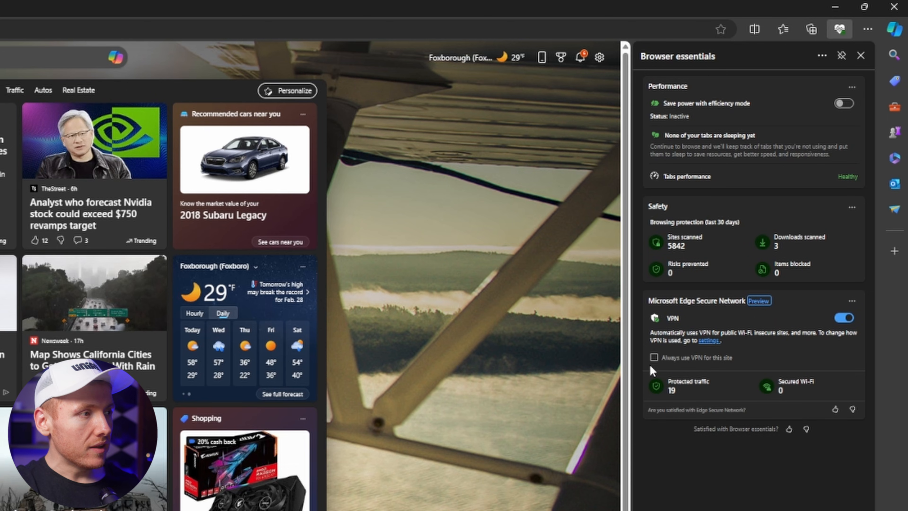
{"action": "mouse_move", "coordinate": [694, 365]}
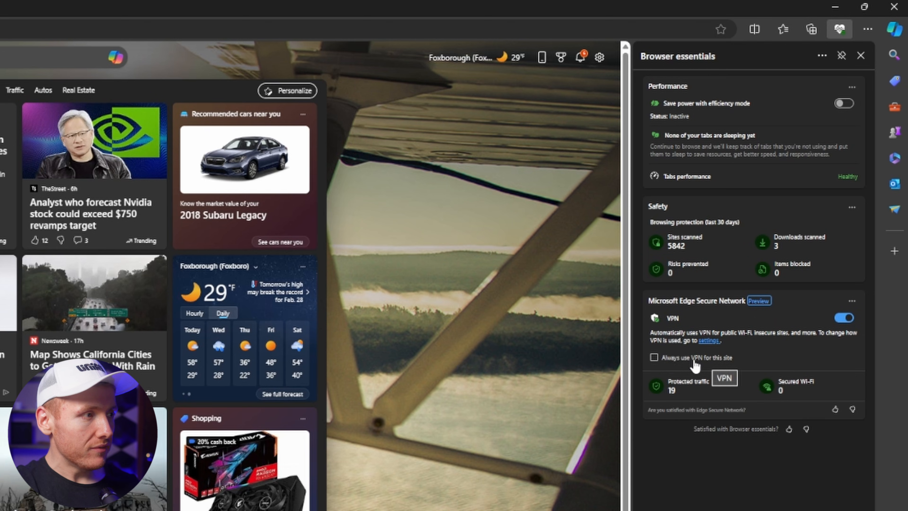
{"action": "left_click", "coordinate": [654, 357]}
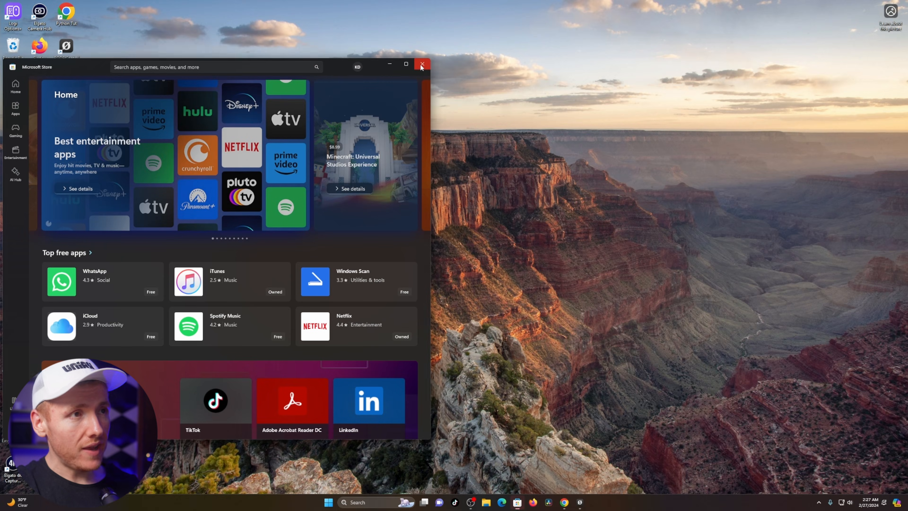
Step: Dismiss the Microsoft Store window and show Browser essentials again to confirm the VPN state
{"action": "left_click", "coordinate": [422, 65]}
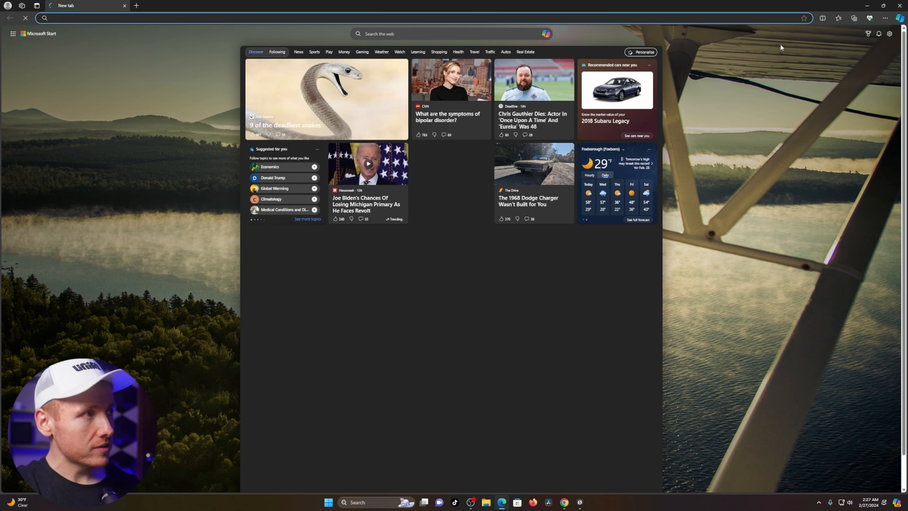
{"action": "left_click", "coordinate": [846, 31]}
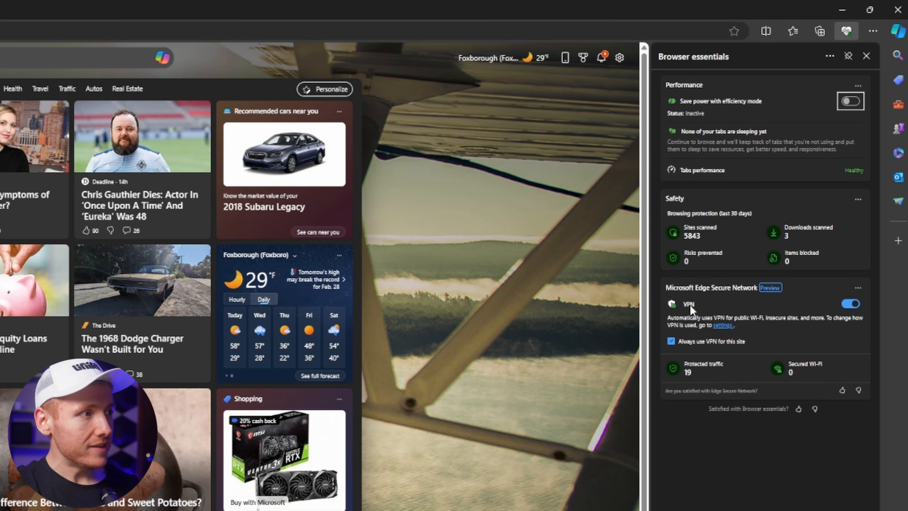
{"action": "mouse_move", "coordinate": [734, 405]}
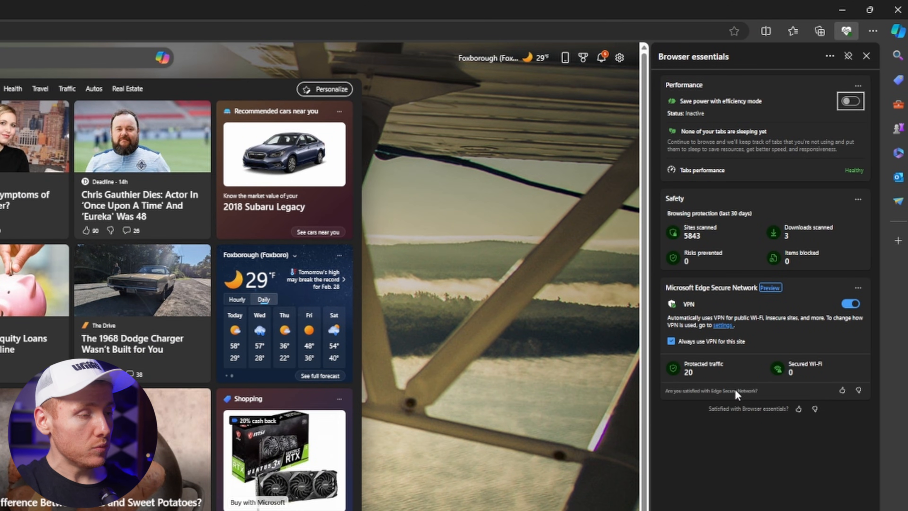
{"action": "mouse_move", "coordinate": [817, 203]}
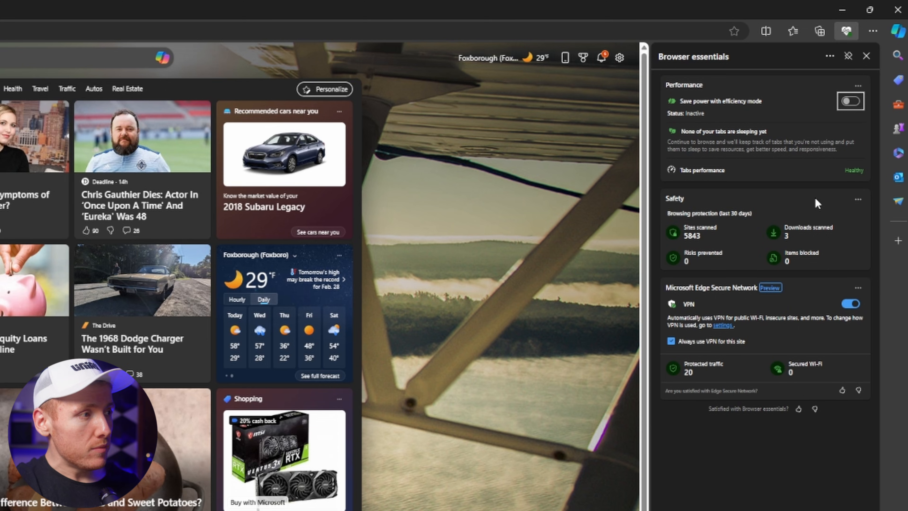
{"action": "mouse_move", "coordinate": [867, 49]}
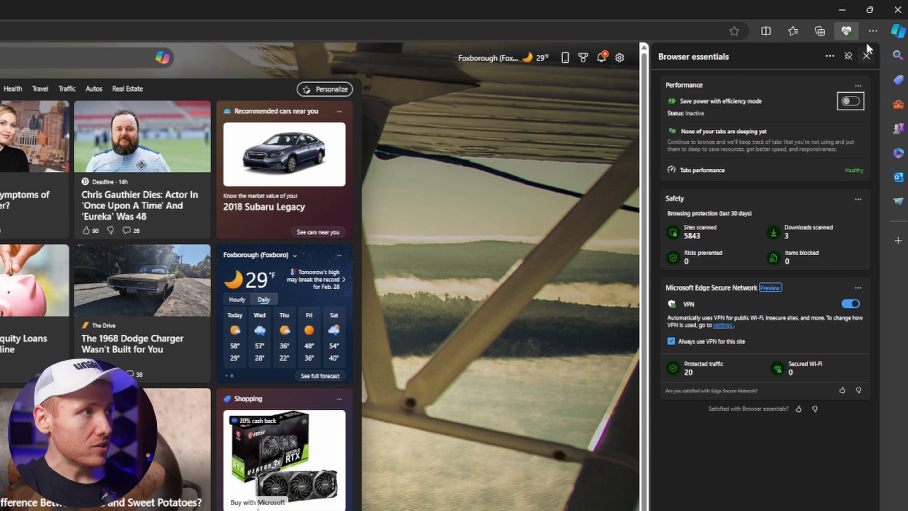
{"action": "mouse_move", "coordinate": [874, 32]}
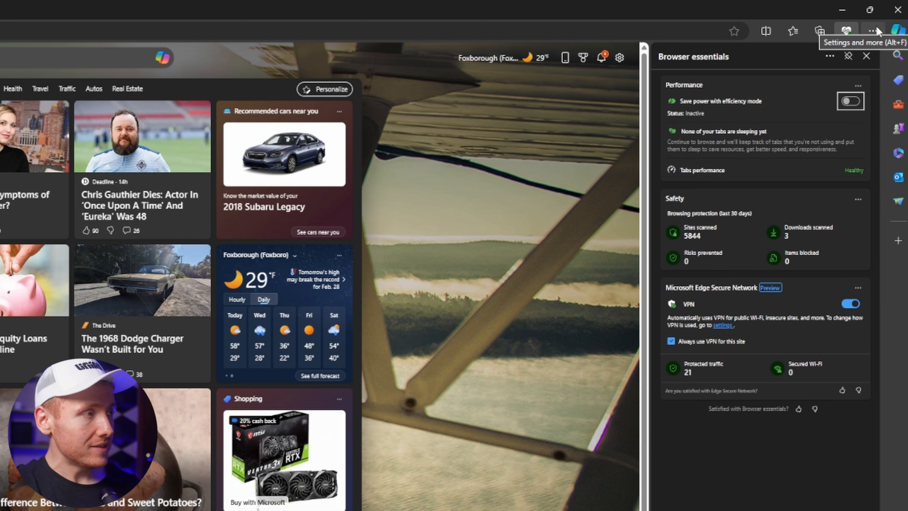
Step: Show the About Microsoft Edge page in Settings, reporting version 122 up to date
{"action": "left_click", "coordinate": [875, 31]}
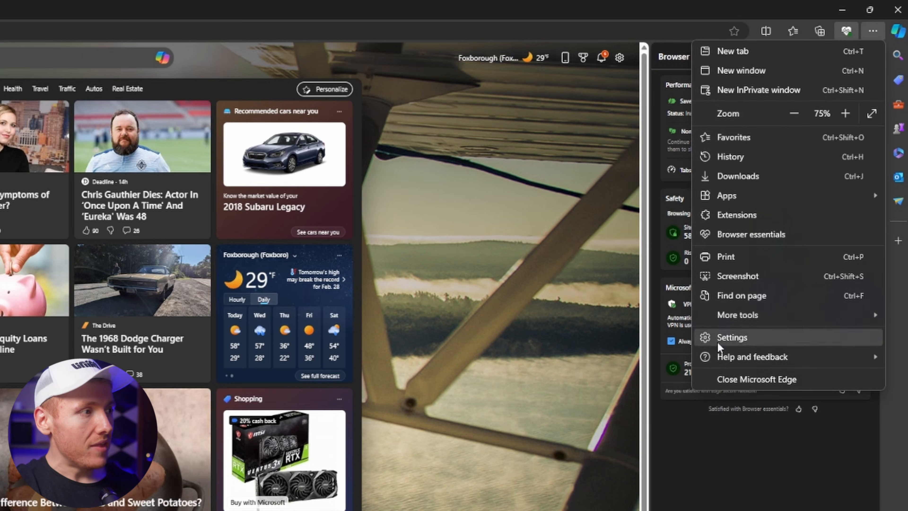
{"action": "left_click", "coordinate": [732, 337]}
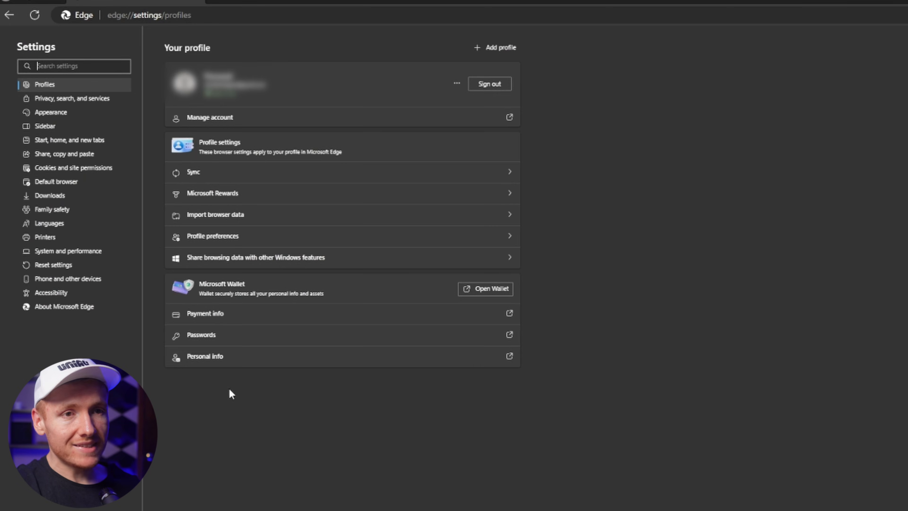
{"action": "mouse_move", "coordinate": [64, 307]}
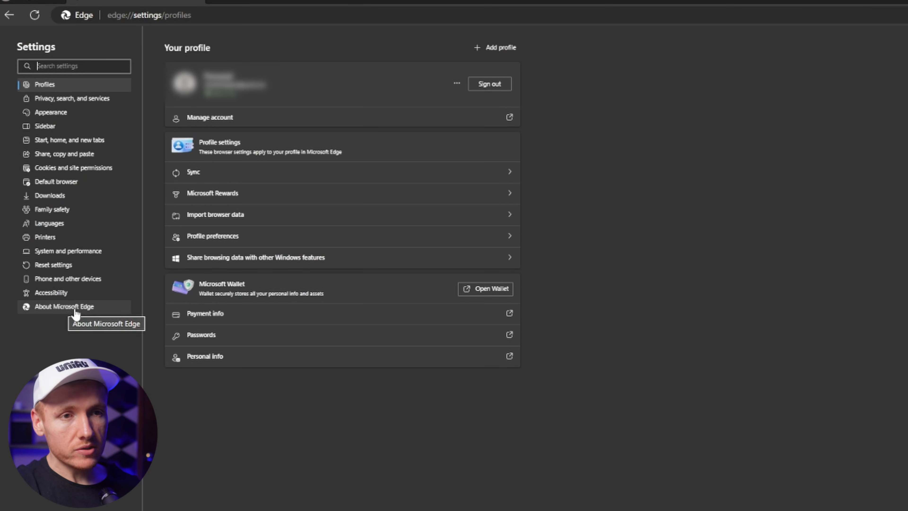
{"action": "left_click", "coordinate": [64, 306]}
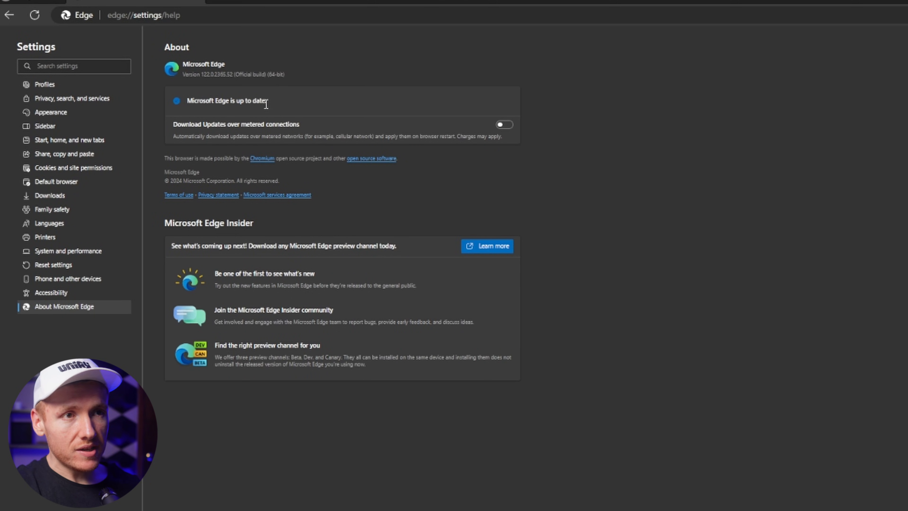
{"action": "mouse_move", "coordinate": [511, 81]}
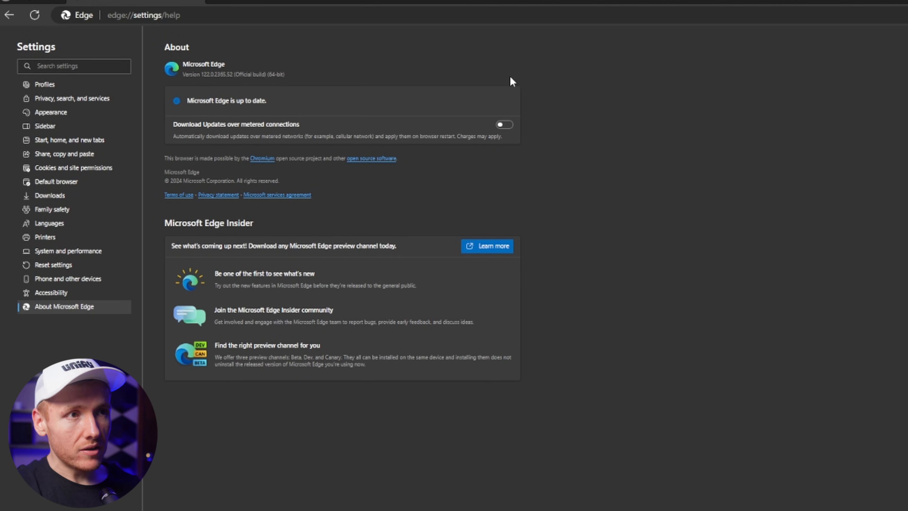
{"action": "mouse_move", "coordinate": [529, 103]}
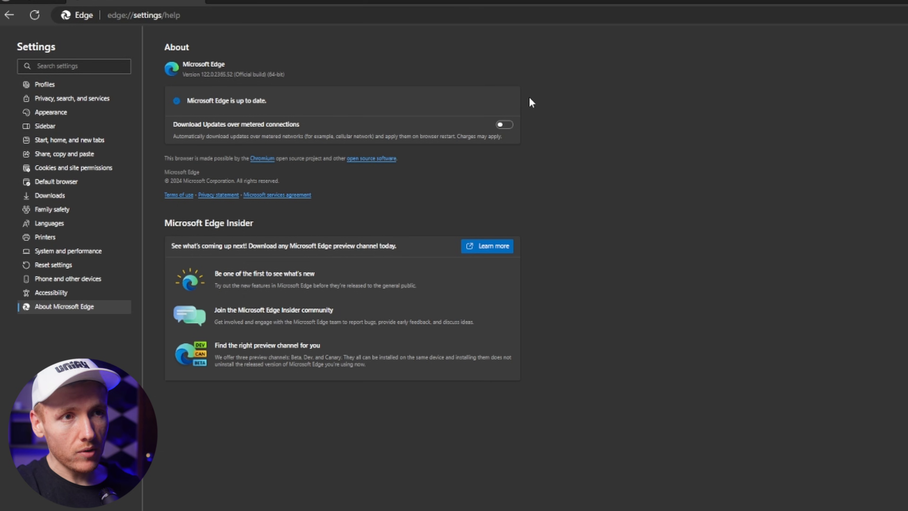